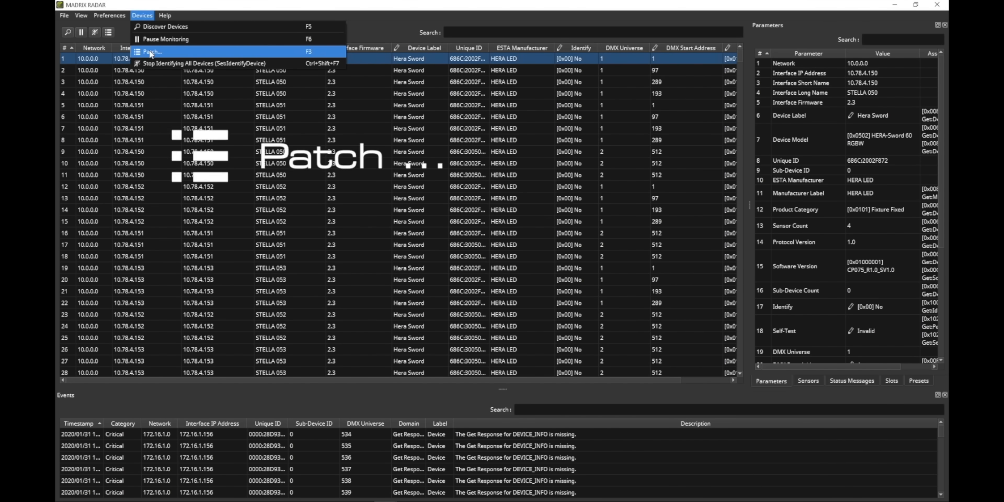
Bring up Devices > Patch... so a device's sensors and temperature history can be shown
left_click(151, 52)
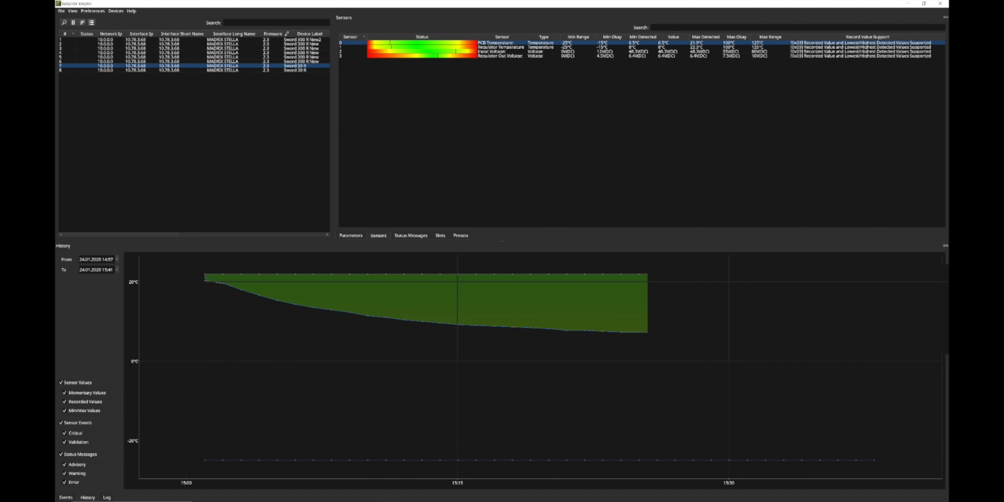
Reveal the Preferences menu with its Event Configuration and Options entries
left_click(109, 11)
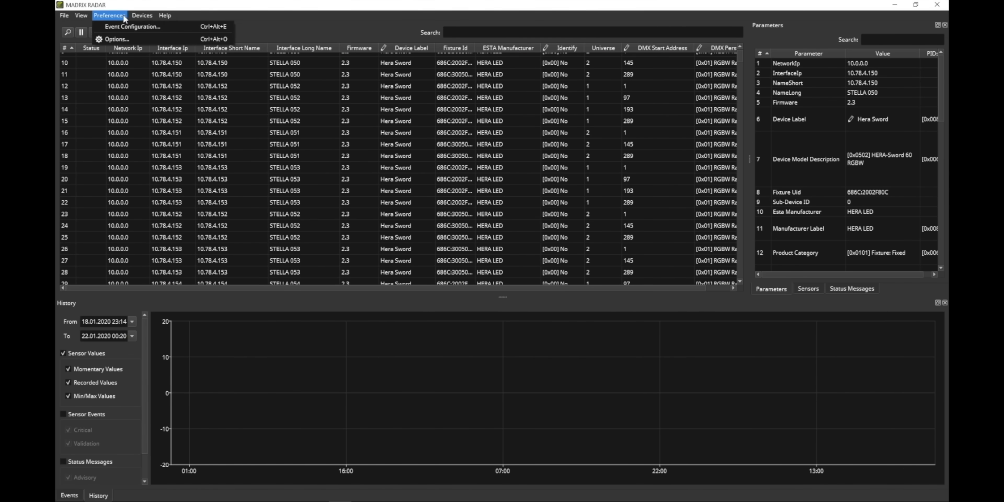
left_click(133, 27)
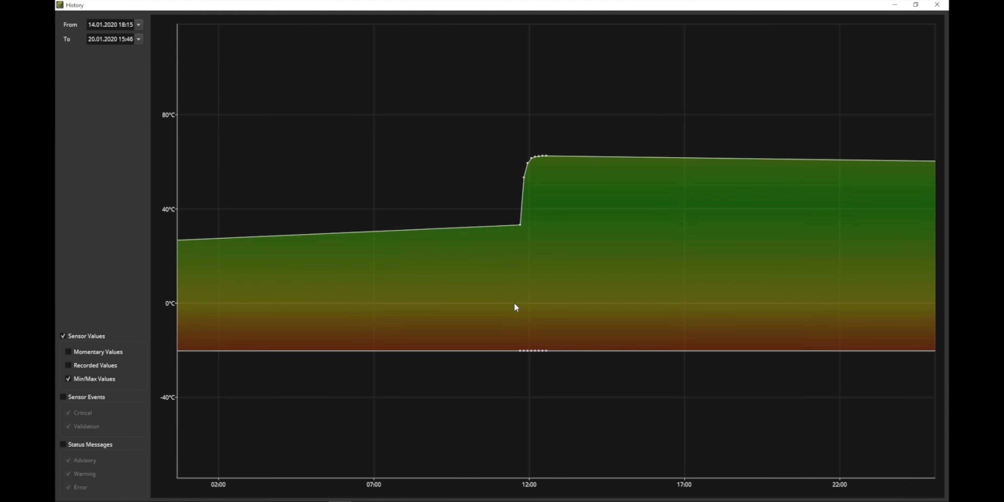
Zoom the history time axis out to span 12.01–23.01.2020
scroll("down", 3)
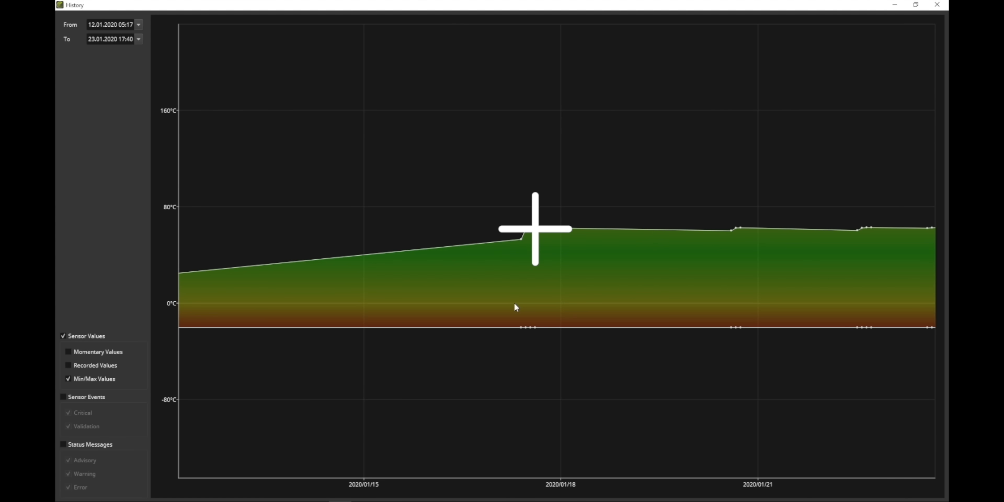